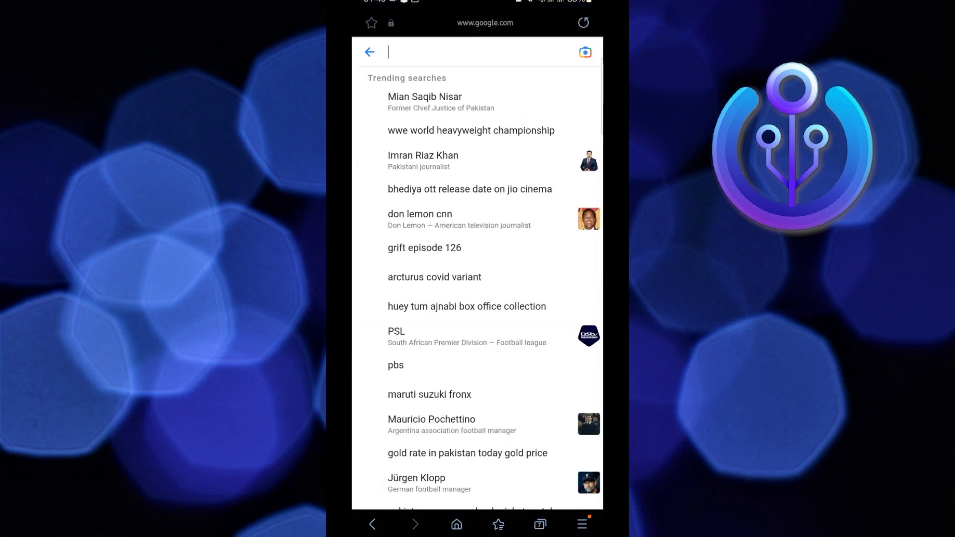
Search Google for 'facebook account hacked' and open Facebook's Hacked and Fake Accounts help page
{"action": "type", "text": "faceb"}
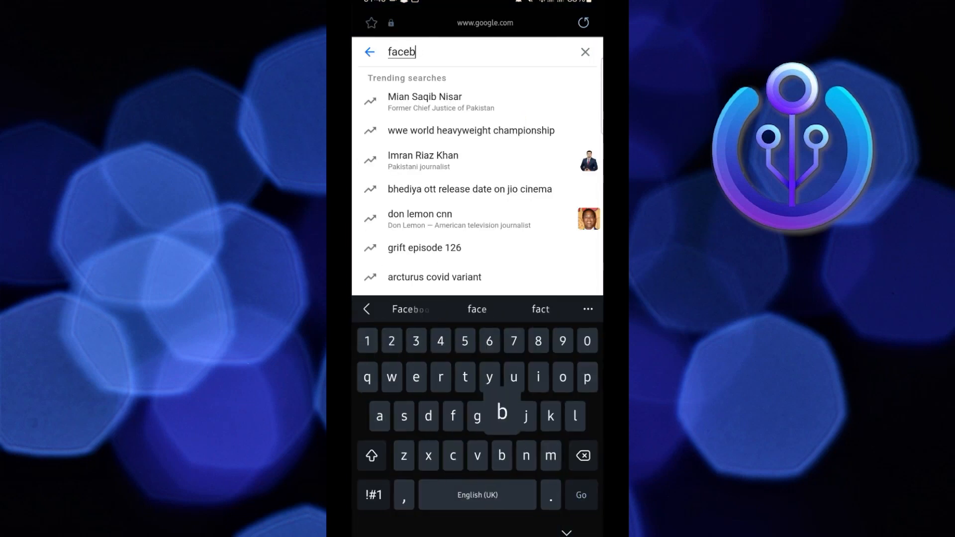
{"action": "type", "text": "facebook account hacked"}
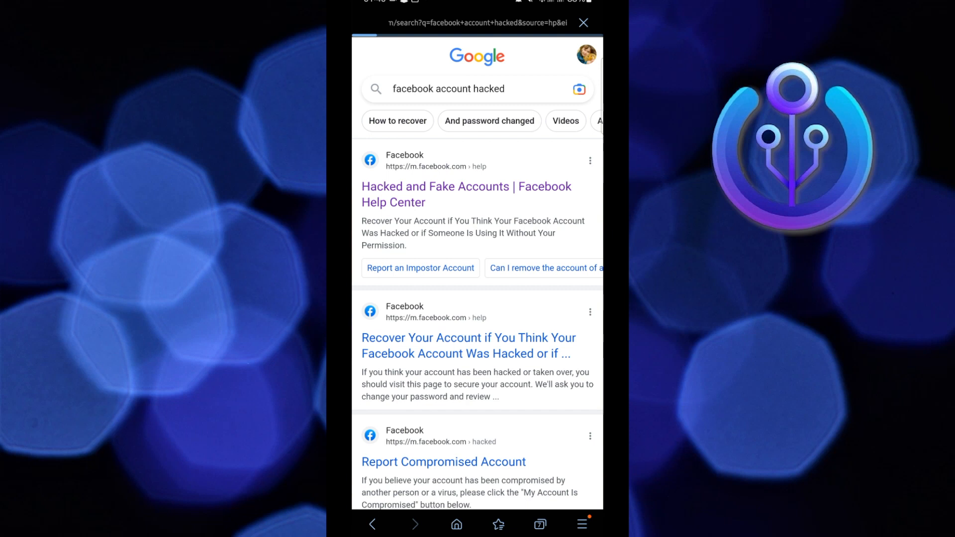
{"action": "left_click", "coordinate": [466, 195]}
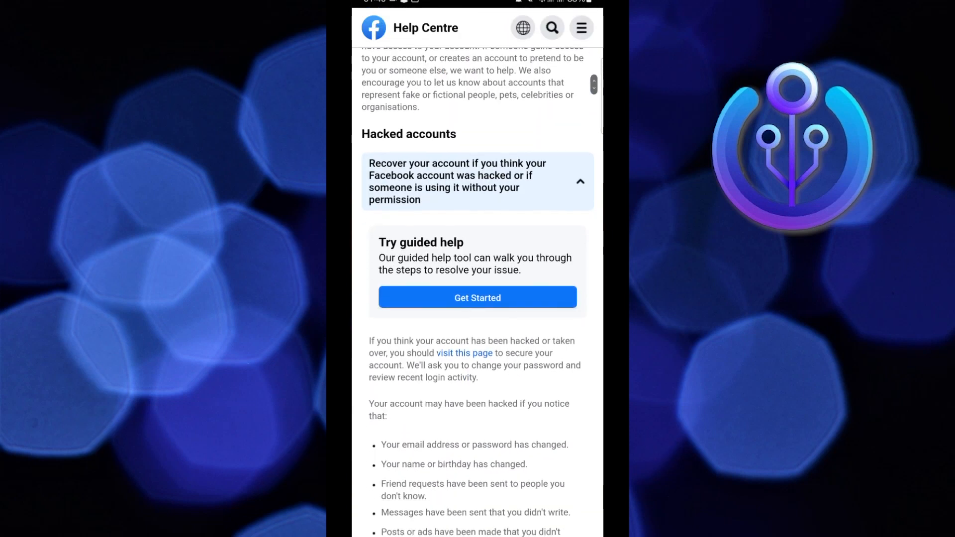
Follow the secure-your-account link and report My Account Is Compromised, reaching the account chooser
{"action": "left_click", "coordinate": [464, 353]}
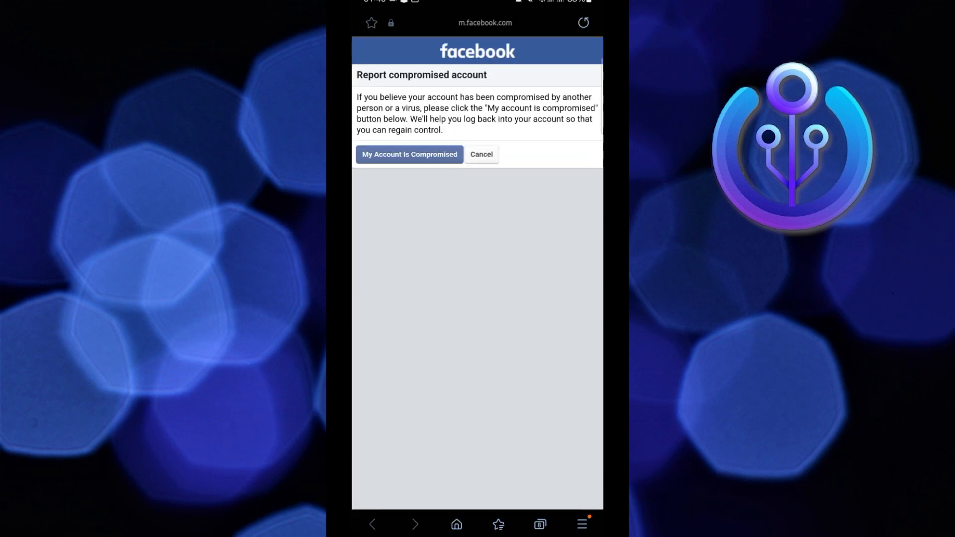
{"action": "left_click", "coordinate": [409, 155]}
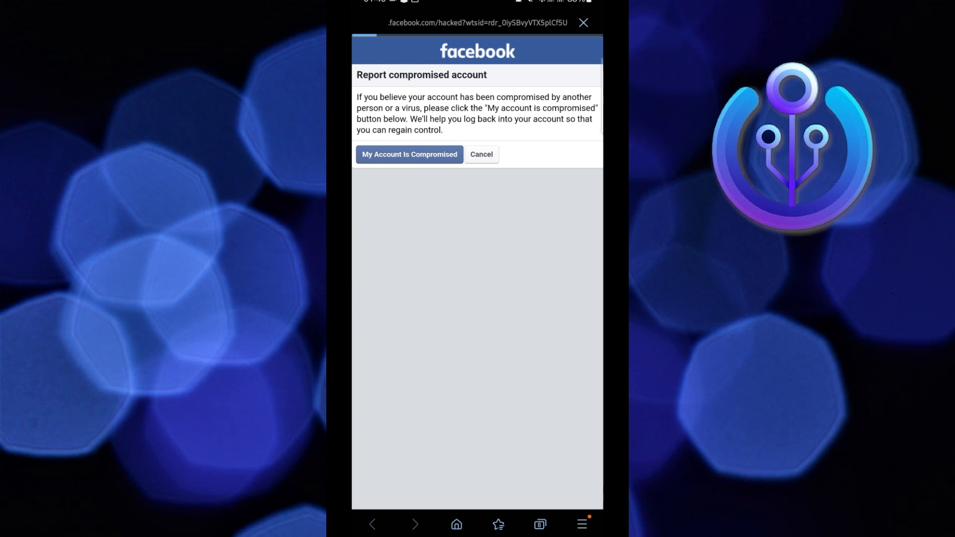
{"action": "left_click", "coordinate": [410, 154]}
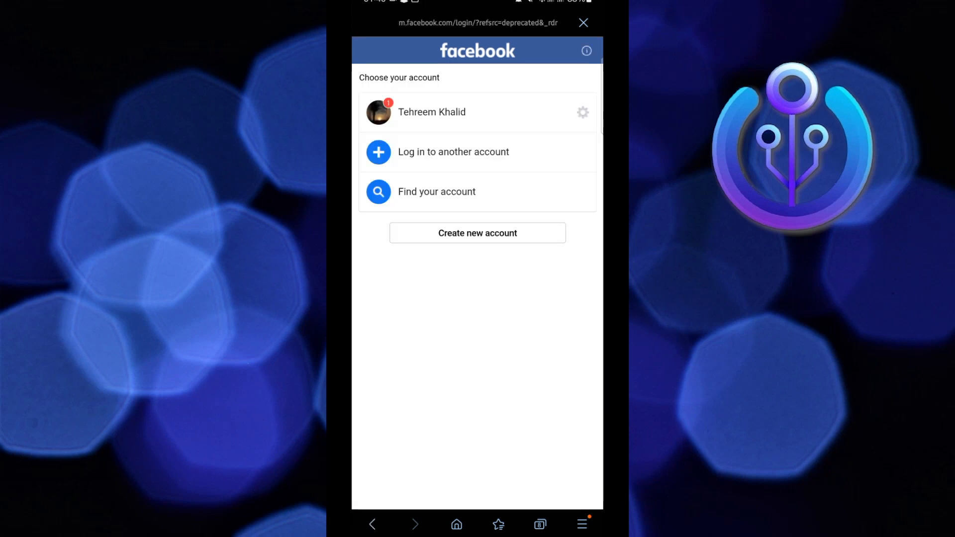
Log into the saved Facebook account with its password
{"action": "left_click", "coordinate": [431, 111]}
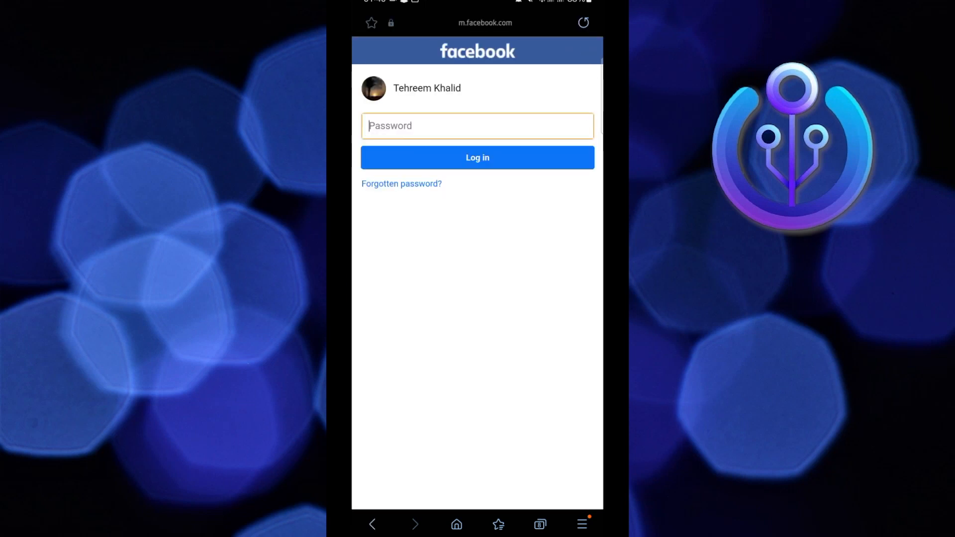
{"action": "left_click", "coordinate": [477, 126]}
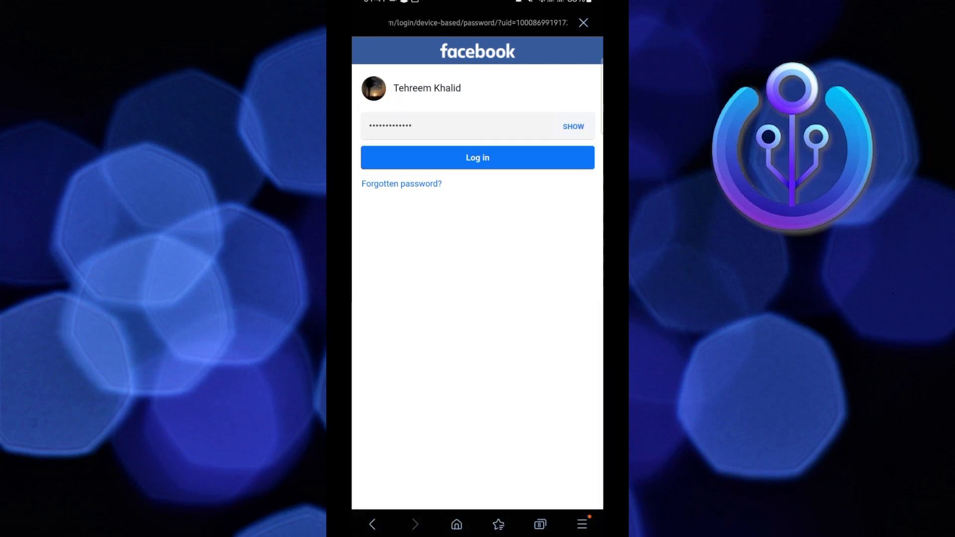
{"action": "left_click", "coordinate": [477, 157]}
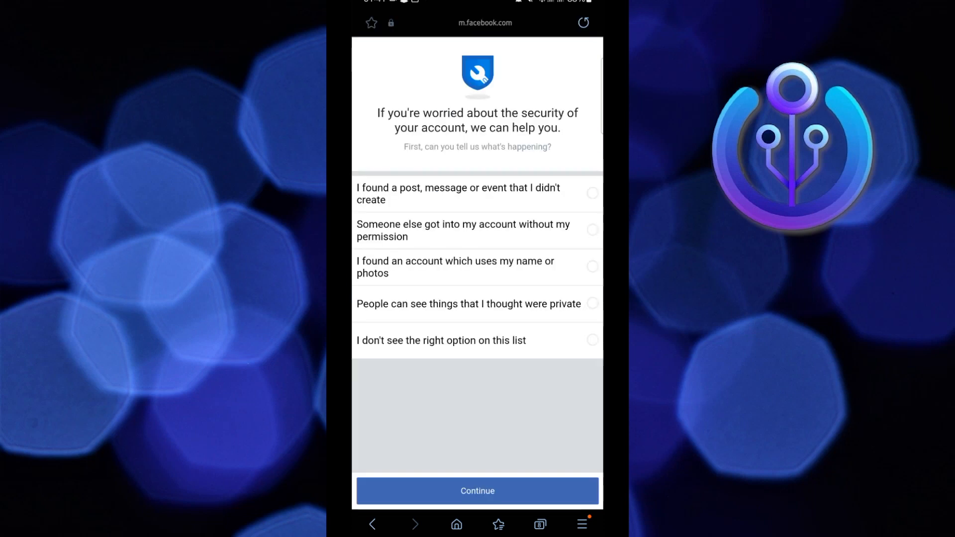
Select 'I found a post, message or event that I didn't create' and continue
{"action": "left_click", "coordinate": [591, 193]}
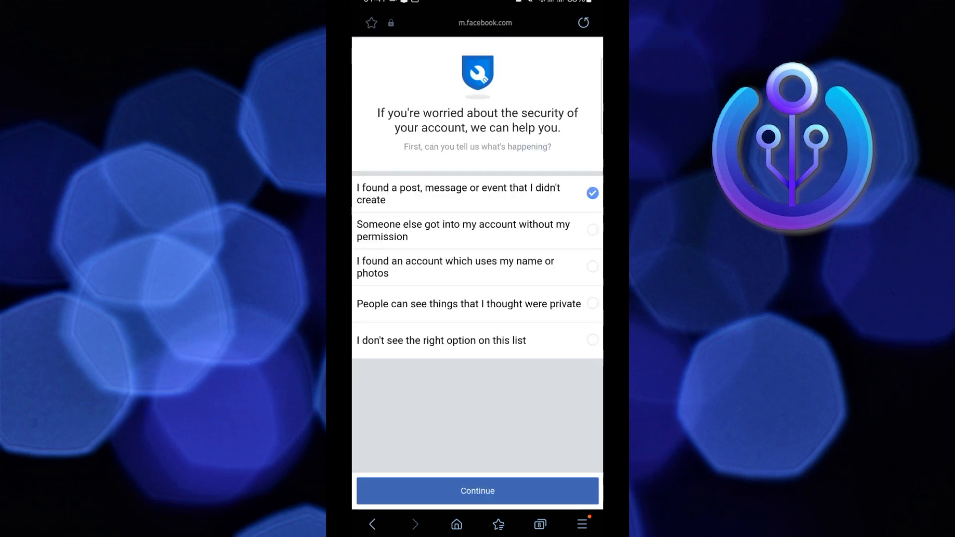
{"action": "left_click", "coordinate": [477, 491]}
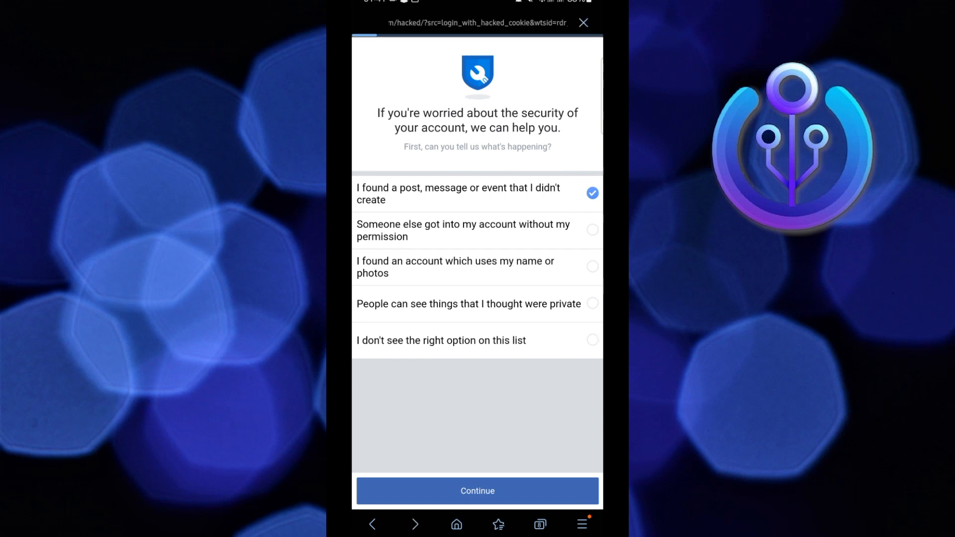